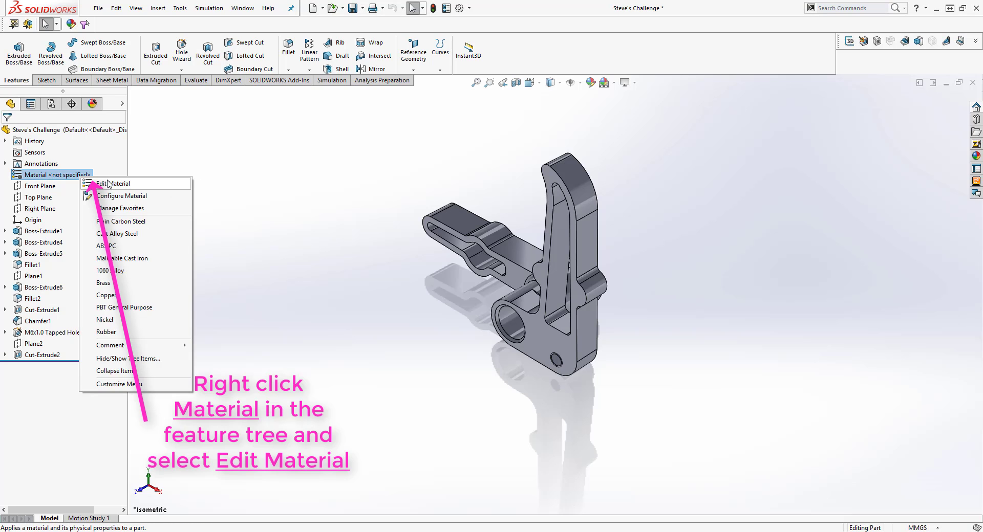
Step: Choose Edit Material on the part's Material entry in the FeatureManager tree
left_click(115, 183)
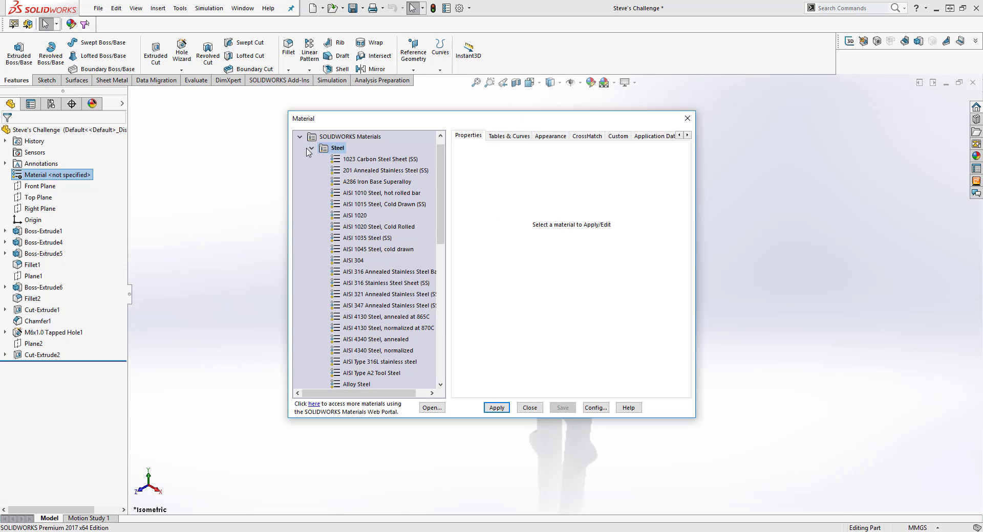
Step: Add category 'Example Custom Materials' under Custom Materials, containing new material 'Kryptonite'
left_click(308, 148)
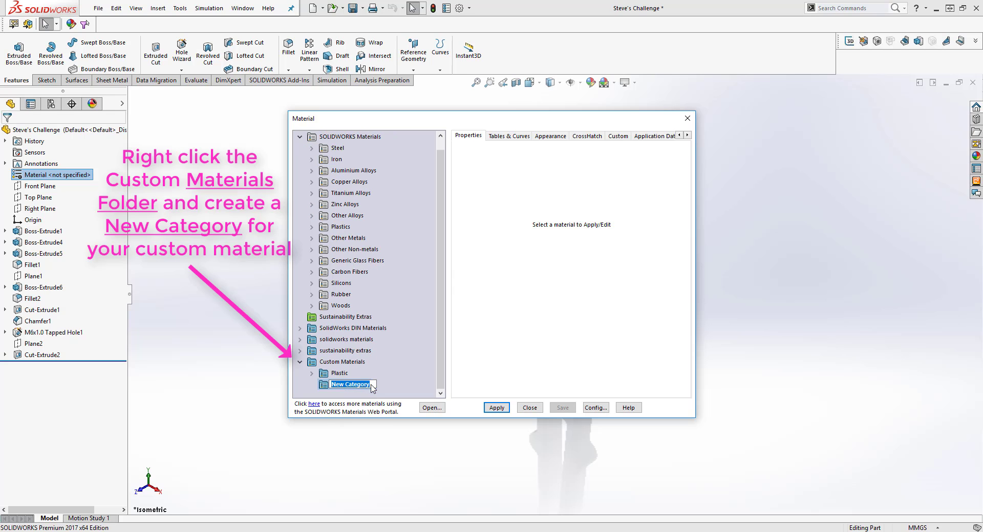
type("Example")
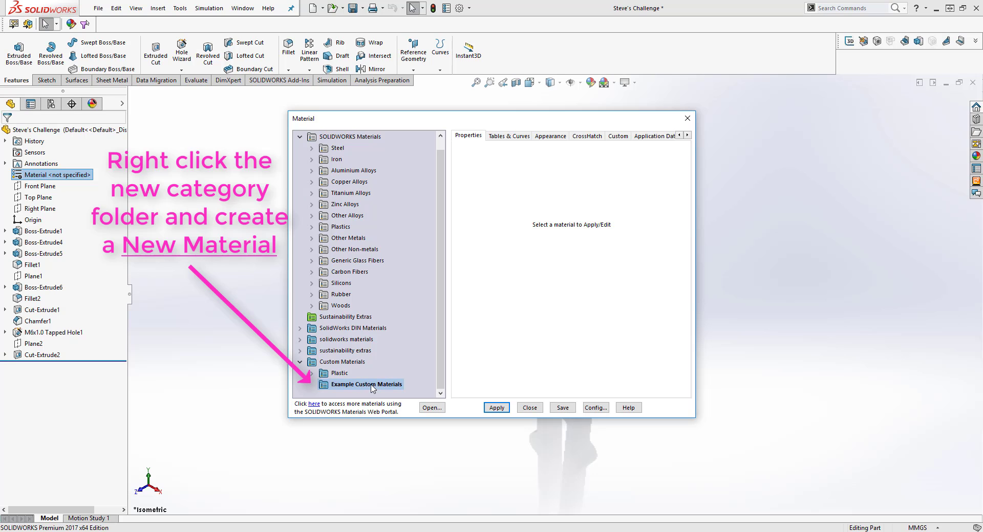
right_click(365, 384)
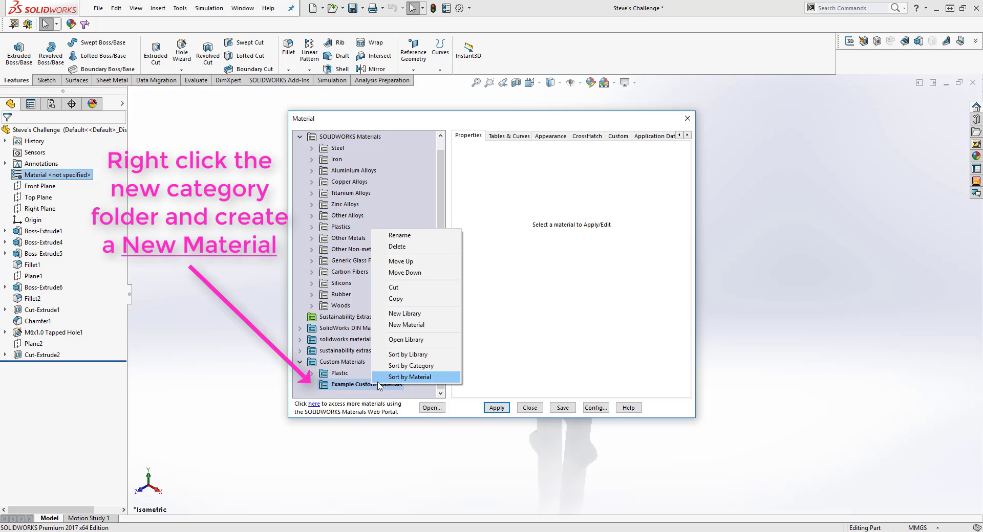
left_click(406, 325)
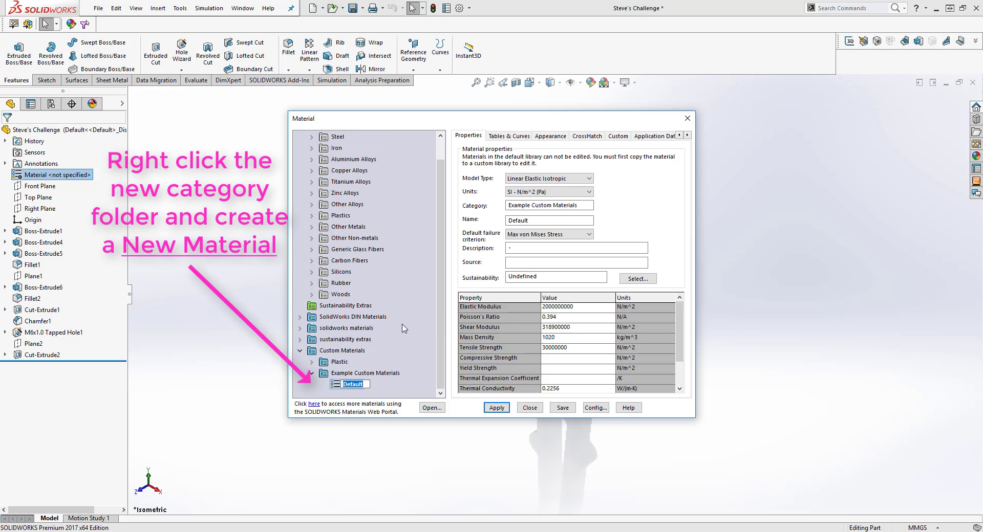
type("Kryptonite")
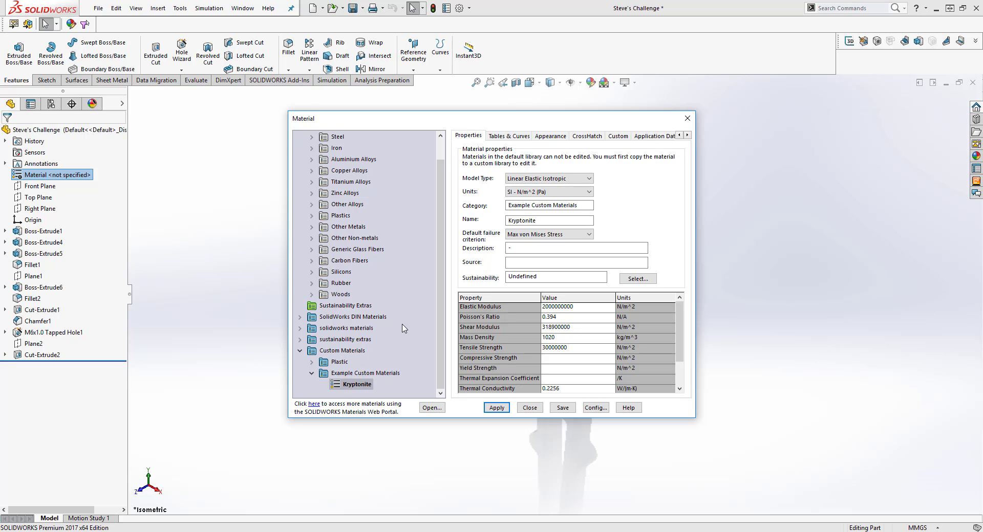
Step: Change Kryptonite's Elastic Modulus to 2e+014 and Tensile Strength to 3.0000001e+011
double_click(573, 307)
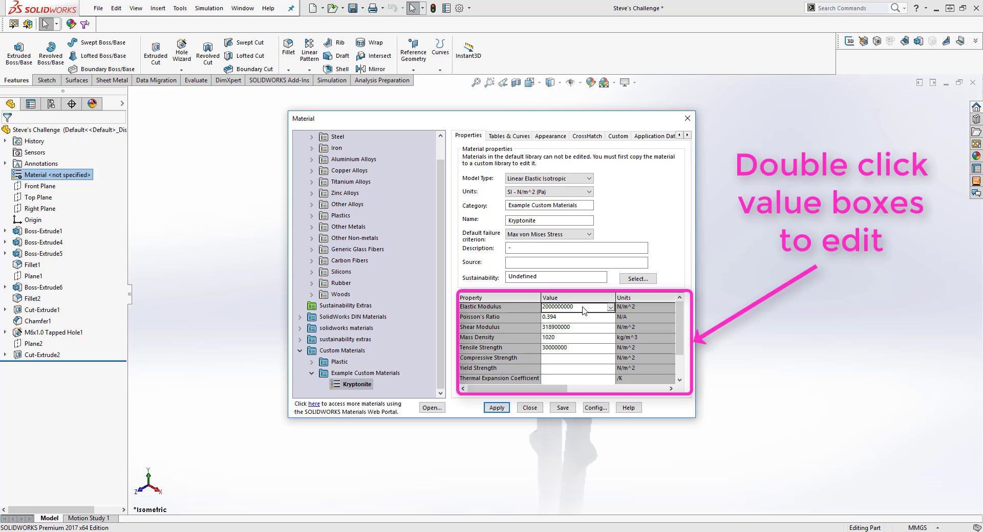
double_click(570, 306)
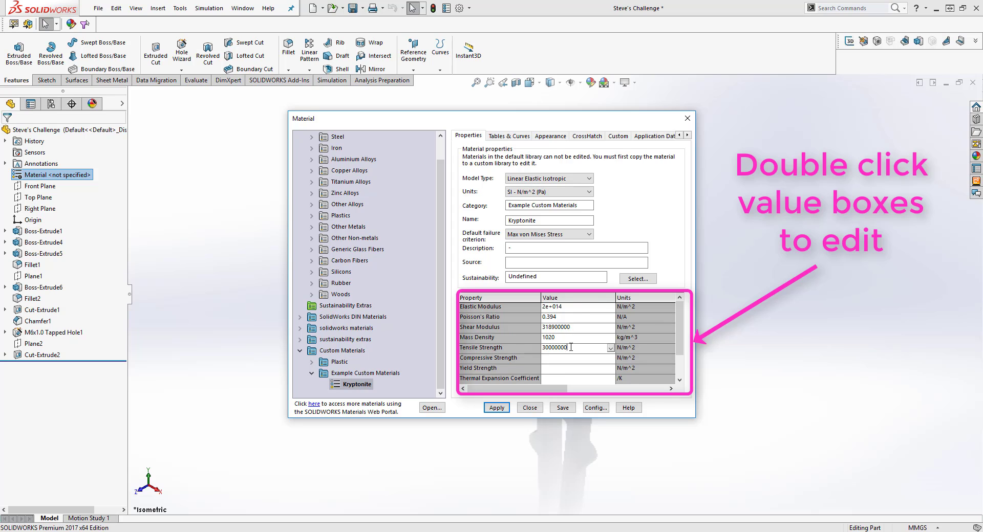
type("9999")
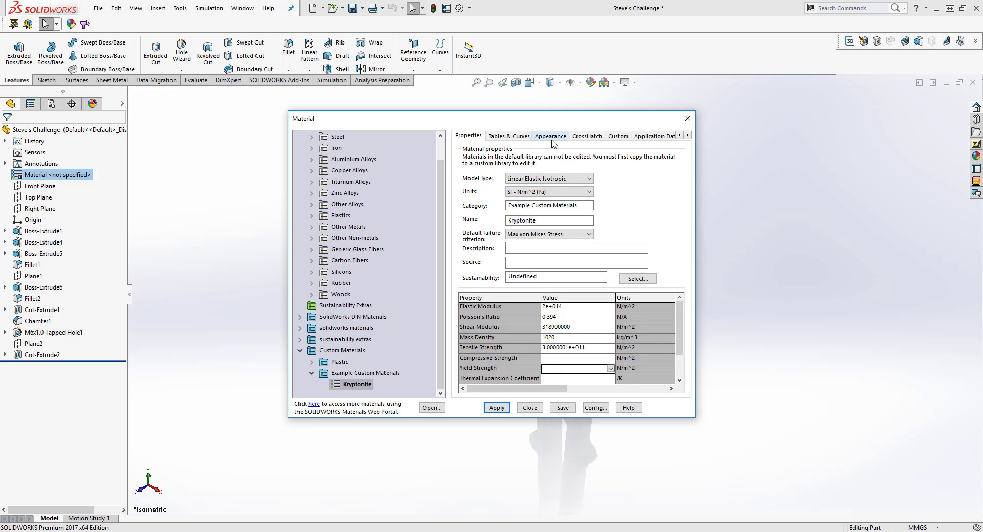
Step: Browse Kryptonite's CrossHatch and Application Data, then pick green thick glass appearance and save
left_click(586, 136)
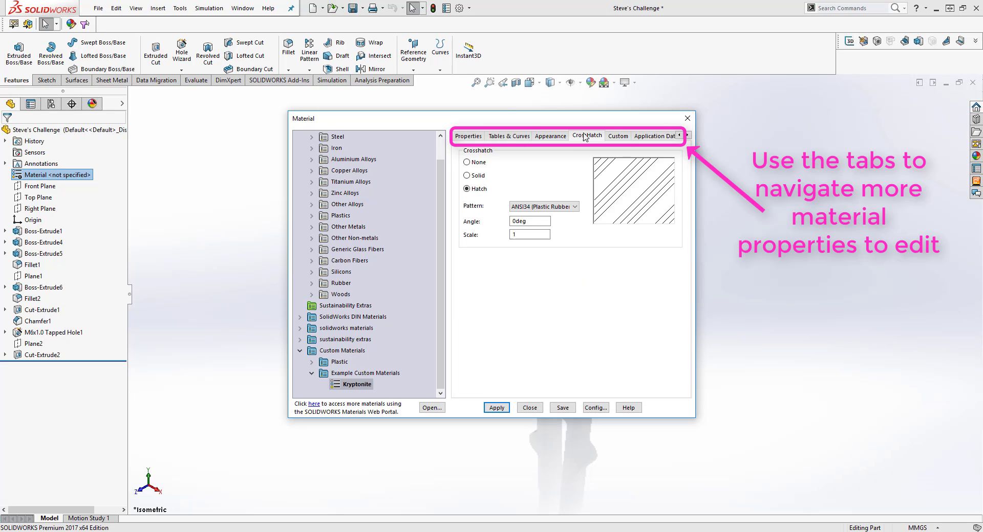
left_click(653, 136)
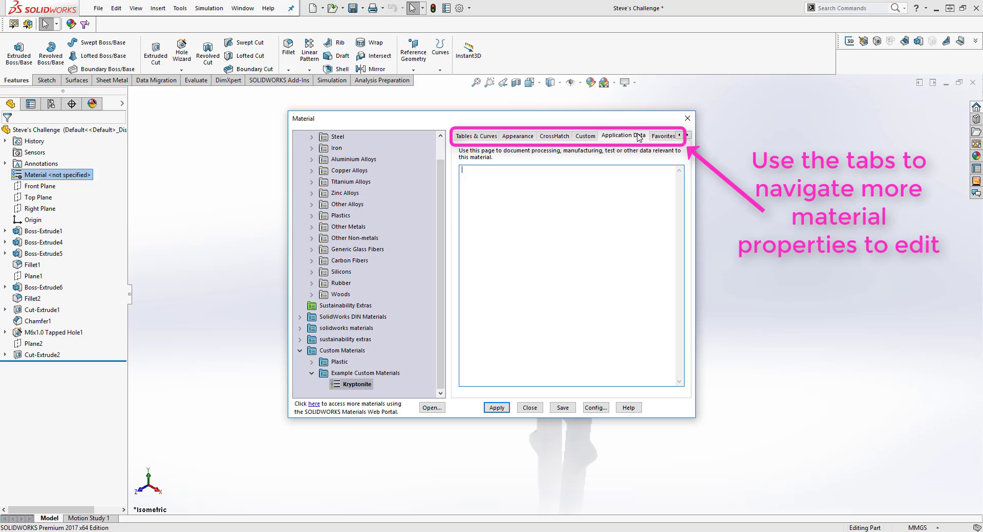
left_click(517, 136)
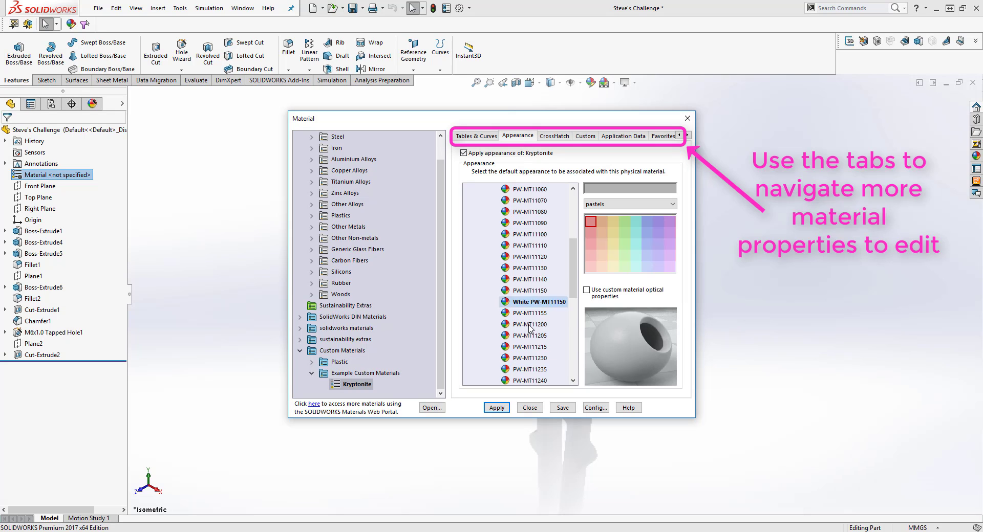
scroll("down", 3)
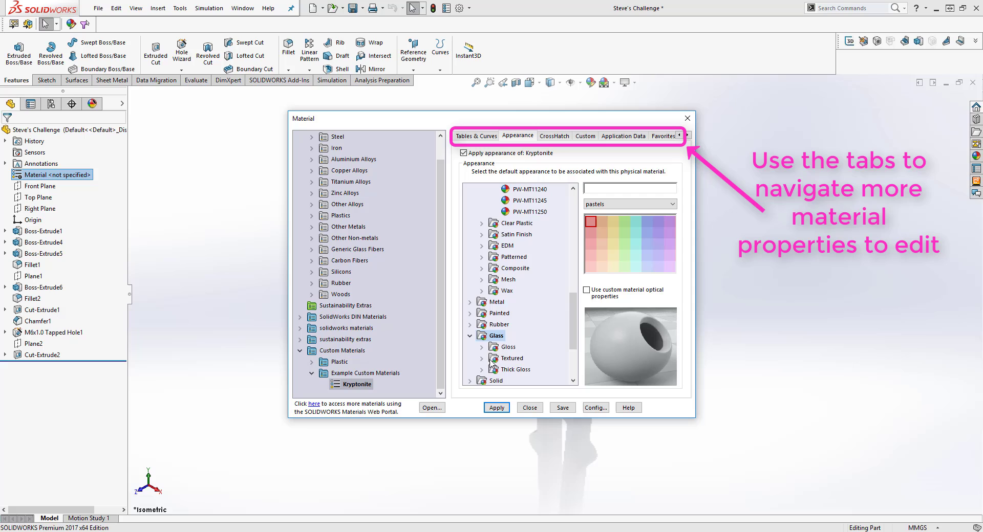
left_click(532, 357)
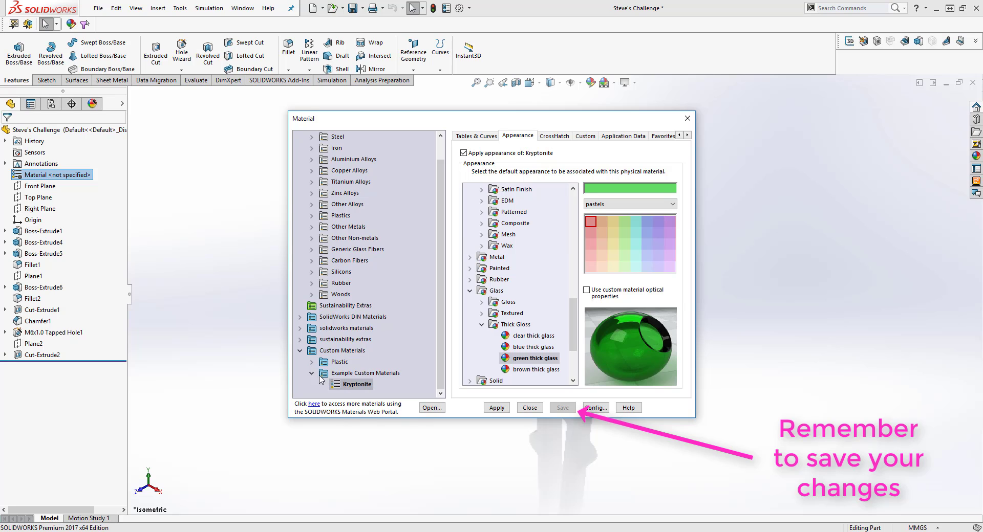
scroll("up", 3)
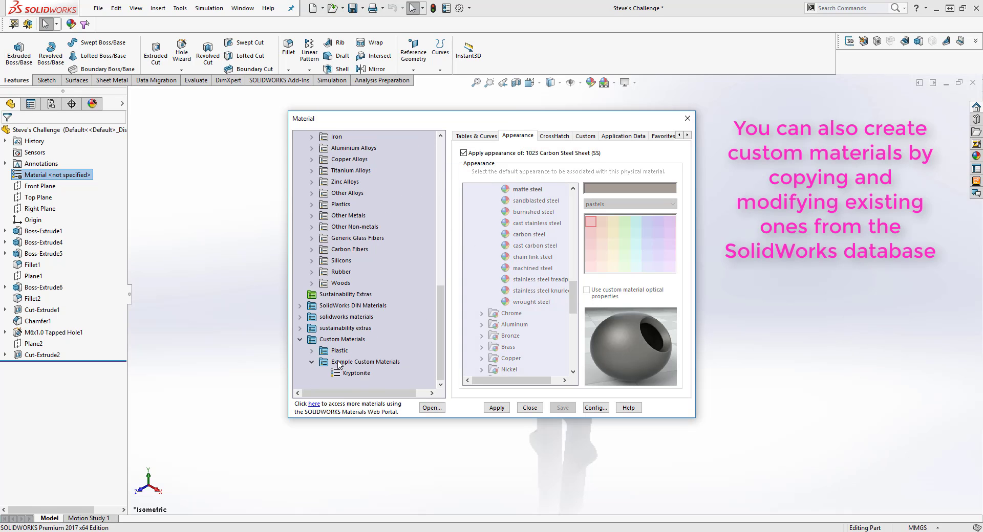
Step: Paste 1023 Carbon Steel Sheet as 'Custom Steel Type X', then apply Kryptonite to the part
right_click(366, 361)
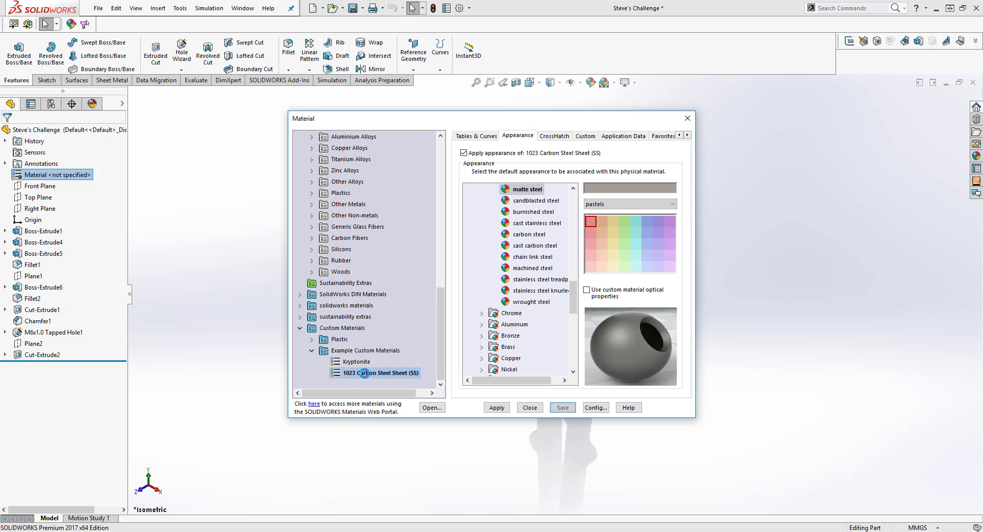
double_click(374, 373)
type("Custom Steel Type X")
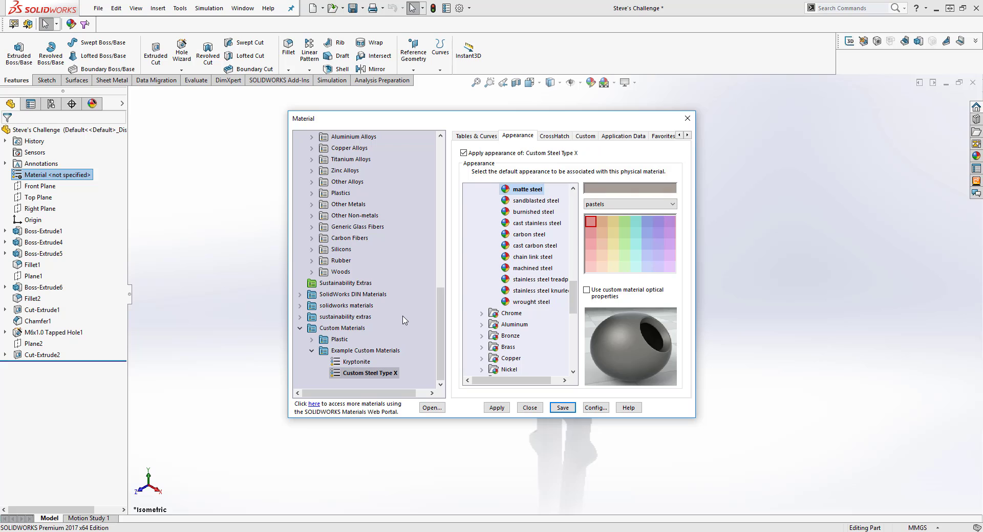
left_click(356, 362)
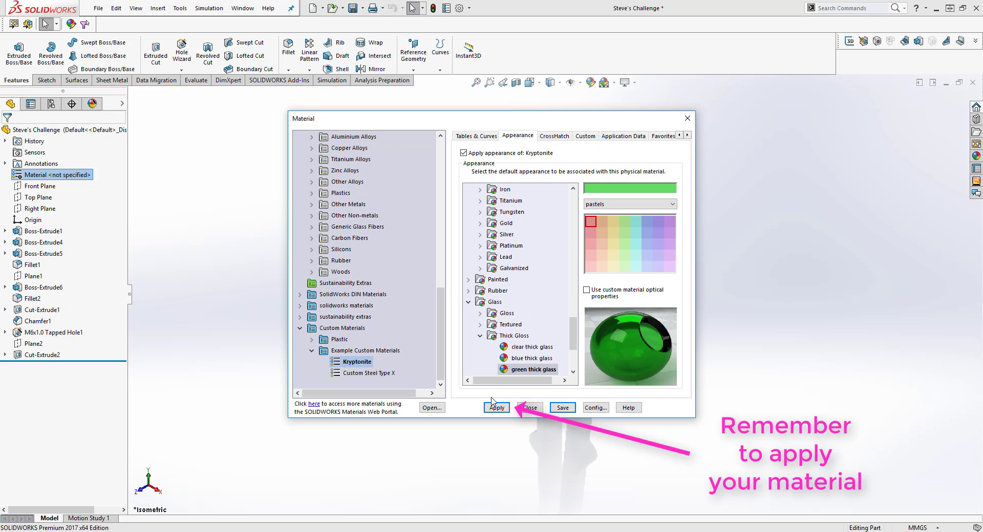